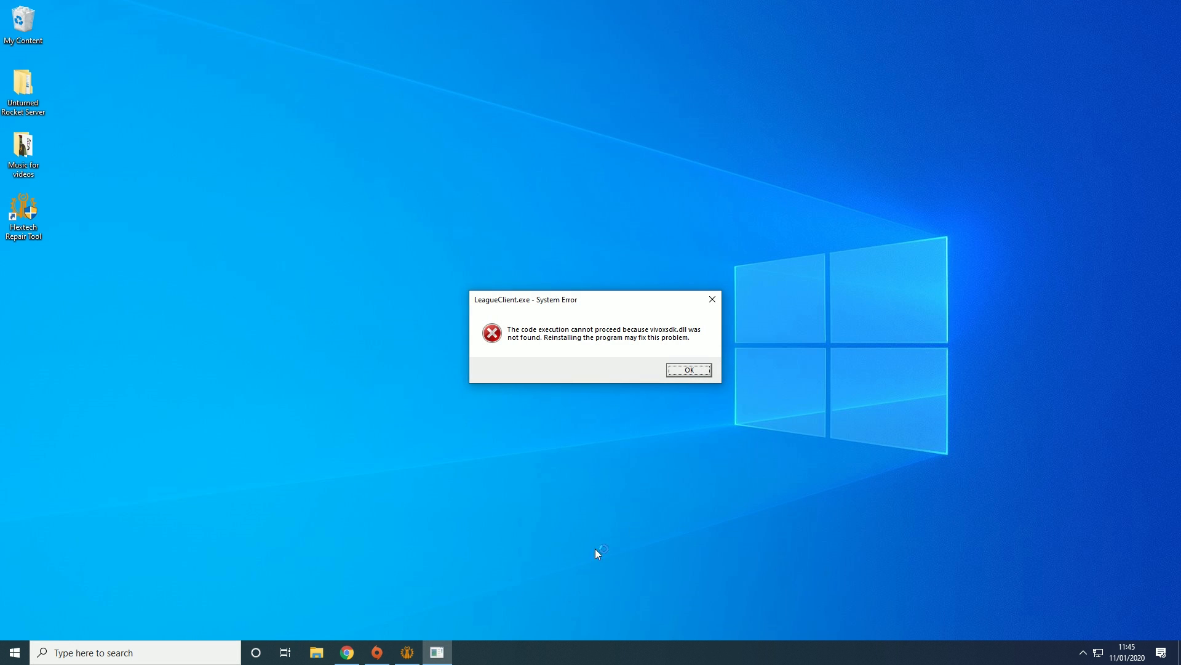
{"action": "mouse_move", "coordinate": [566, 355]}
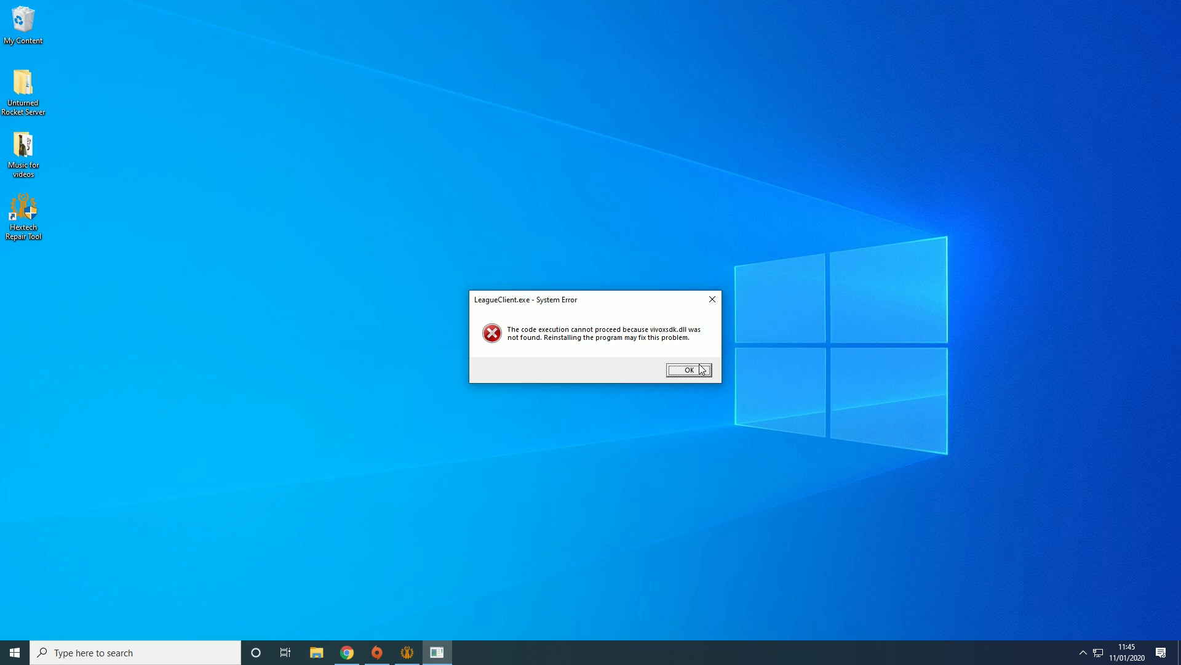
Step: Dismiss the LeagueClient missing-DLL error and scroll the Hextech Repair Tool support article
{"action": "left_click", "coordinate": [689, 369]}
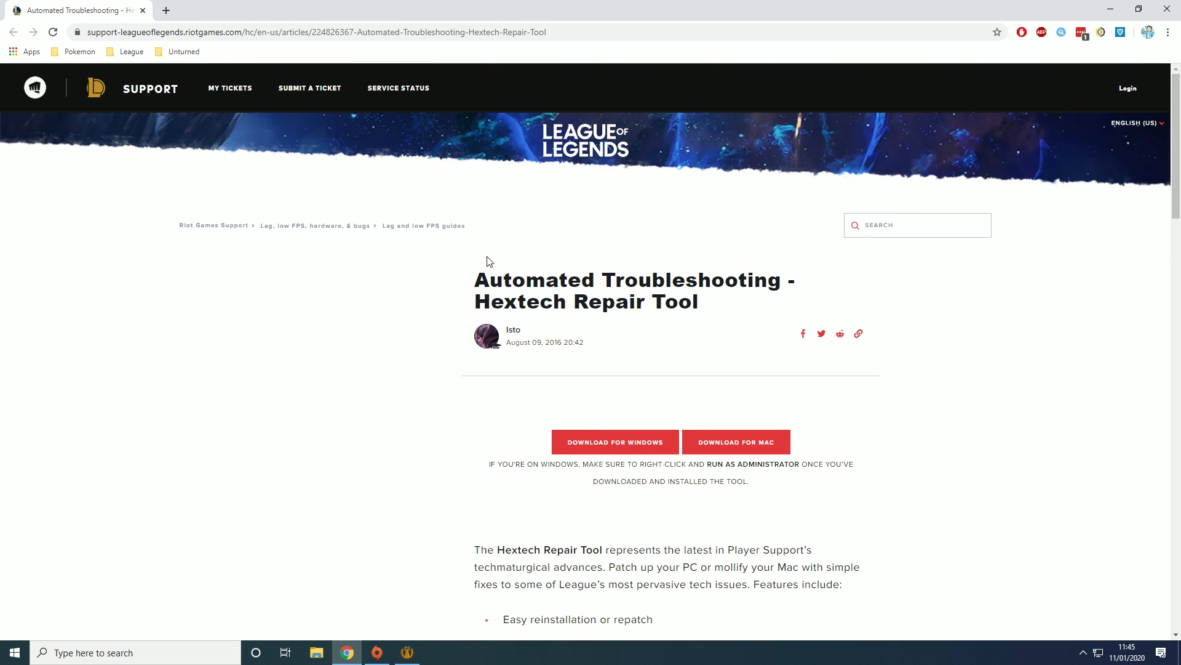
{"action": "scroll", "scroll_direction": "down", "scroll_amount": 3}
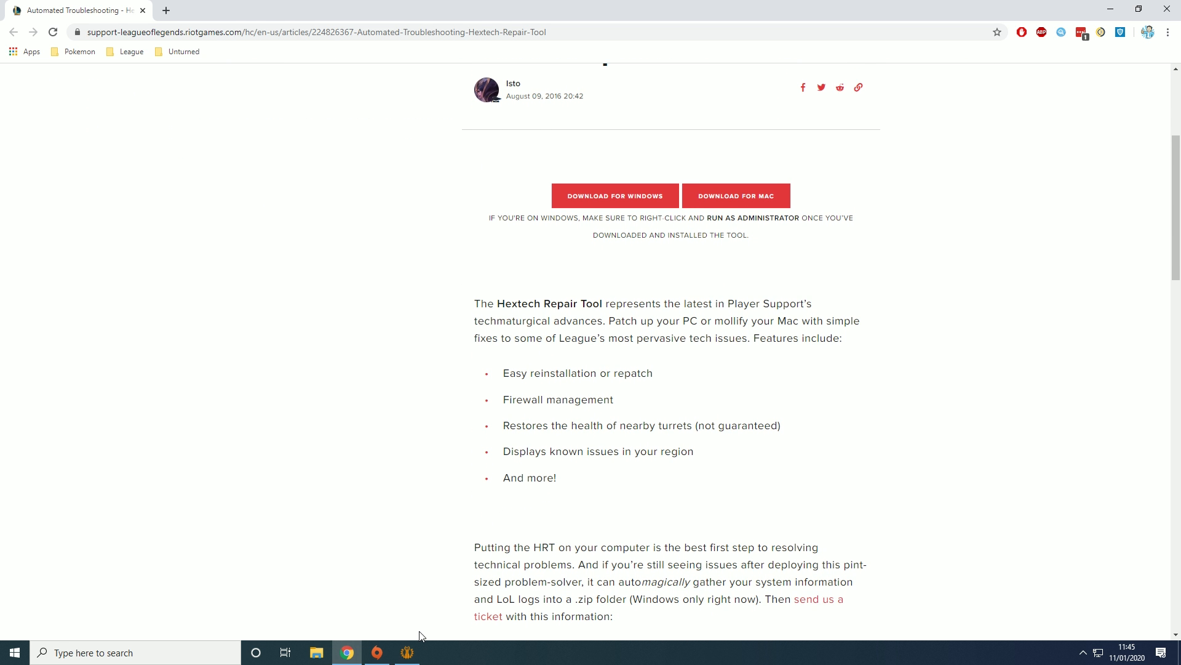
{"action": "mouse_move", "coordinate": [1110, 9]}
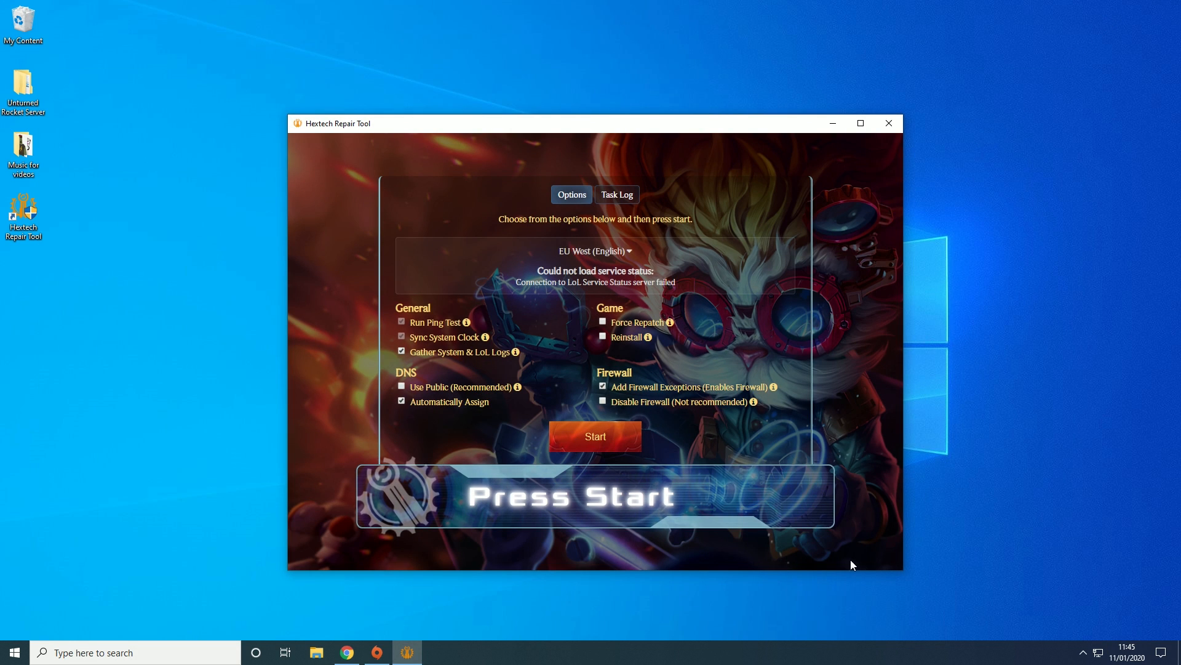
{"action": "mouse_move", "coordinate": [525, 432]}
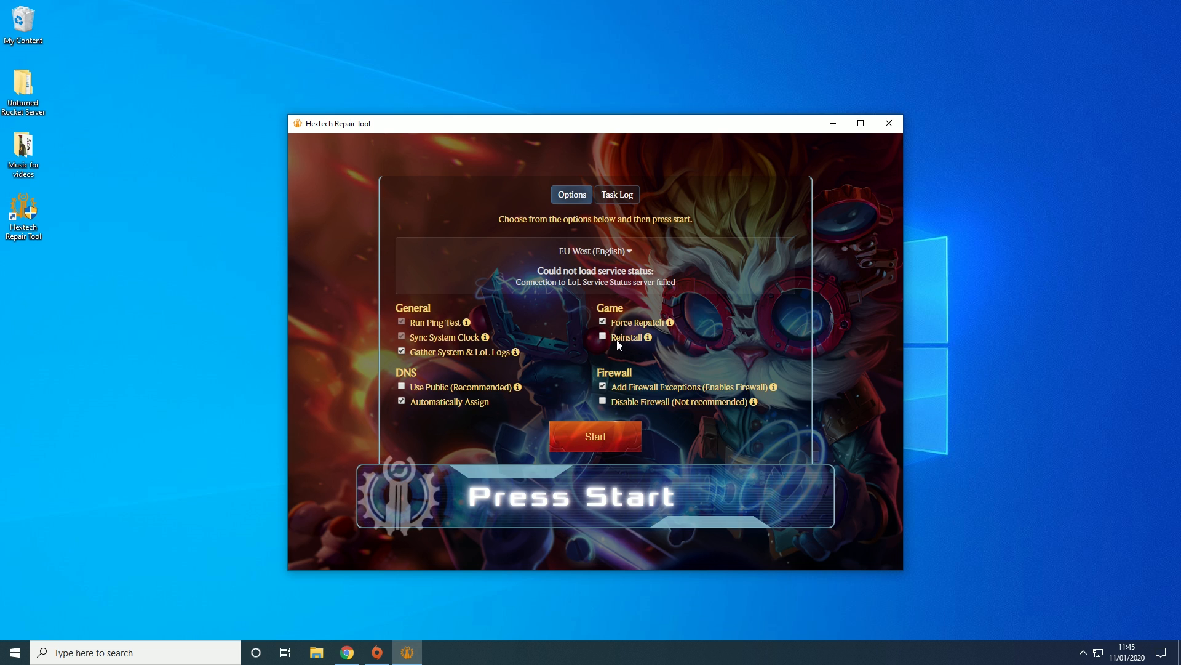
Step: Enable Reinstall and start the repair tasks, letting them run through log gathering to completion
{"action": "left_click", "coordinate": [603, 336]}
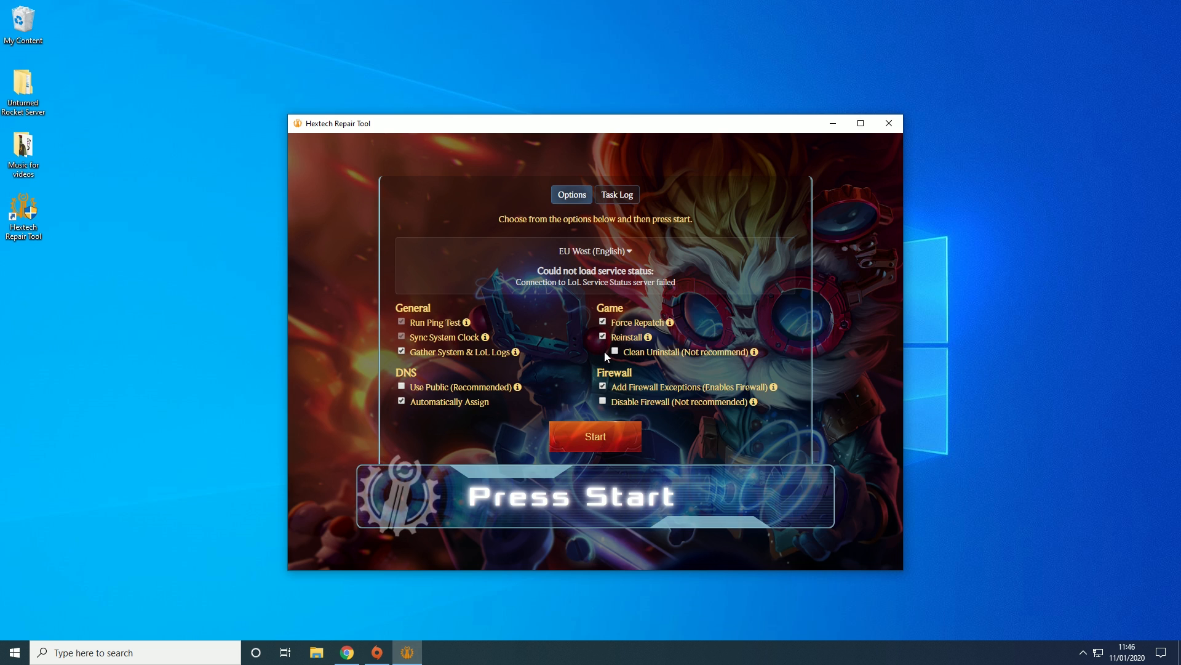
{"action": "mouse_move", "coordinate": [673, 363]}
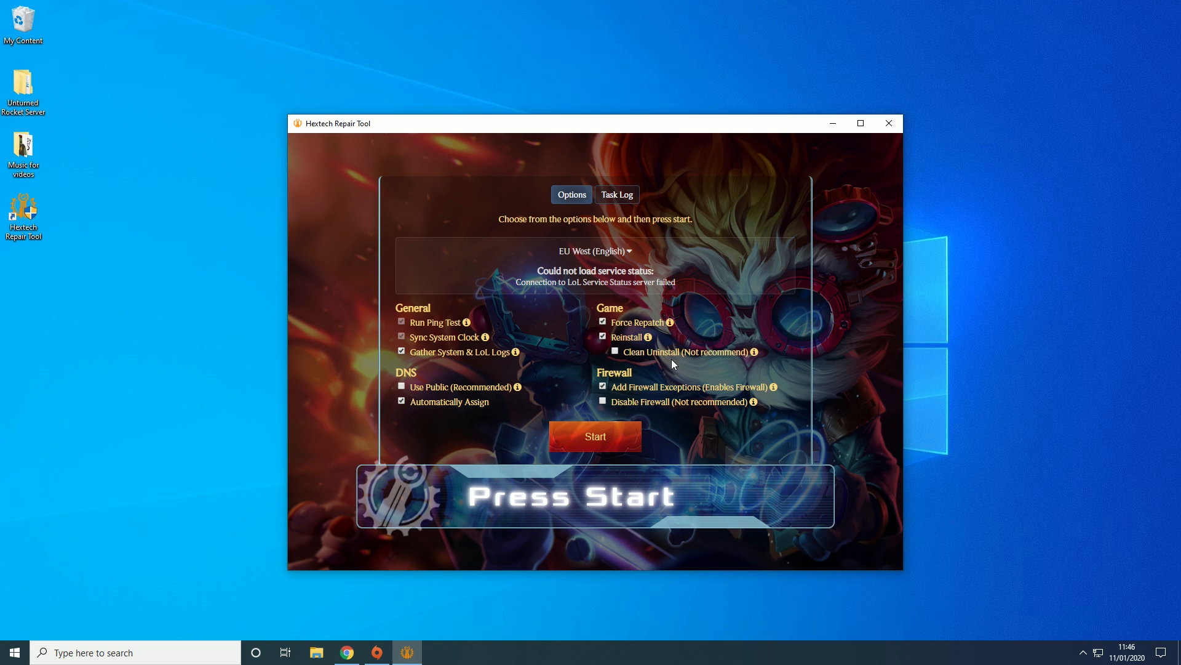
{"action": "mouse_move", "coordinate": [616, 449]}
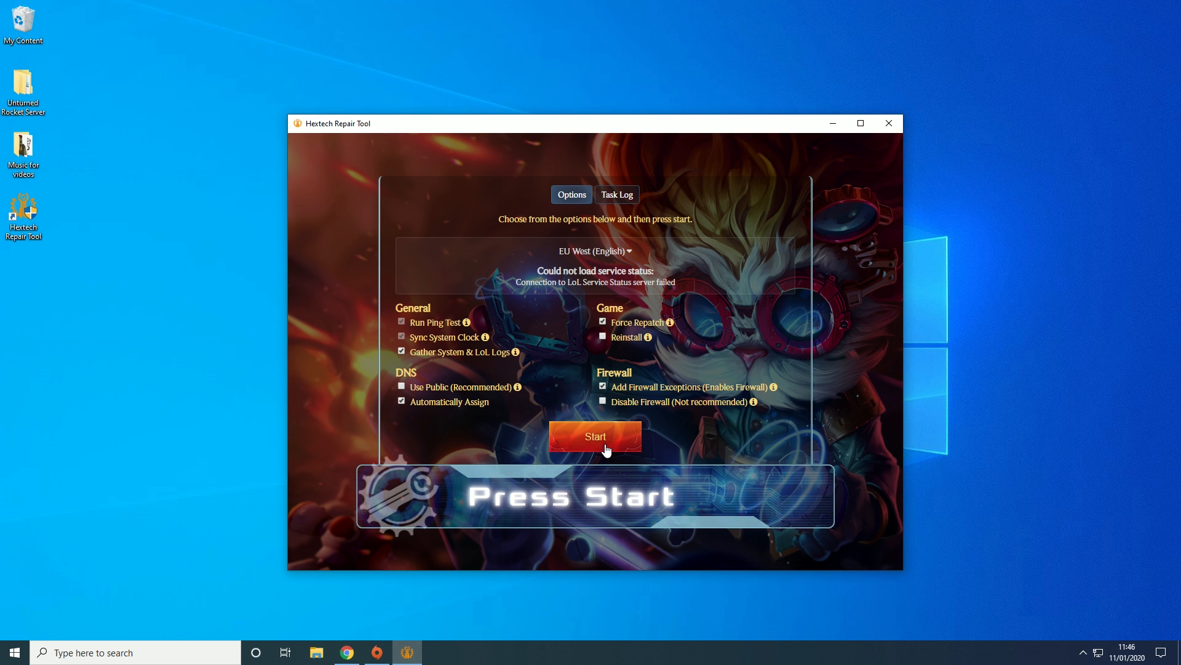
{"action": "left_click", "coordinate": [596, 436]}
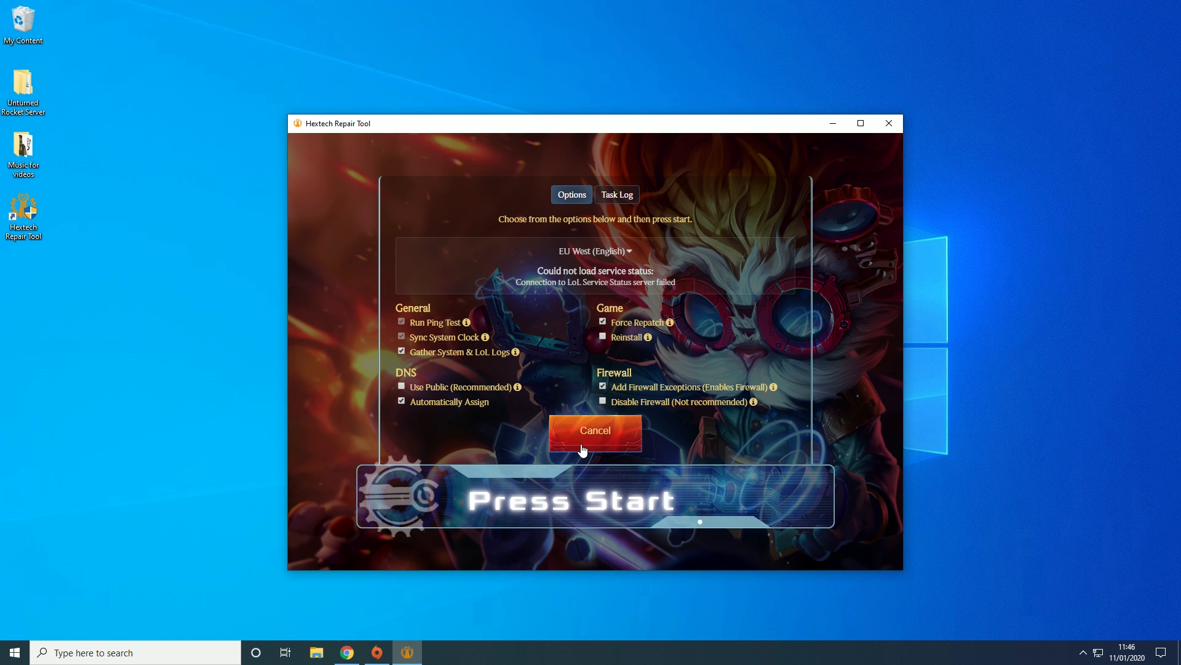
{"action": "left_click", "coordinate": [571, 499]}
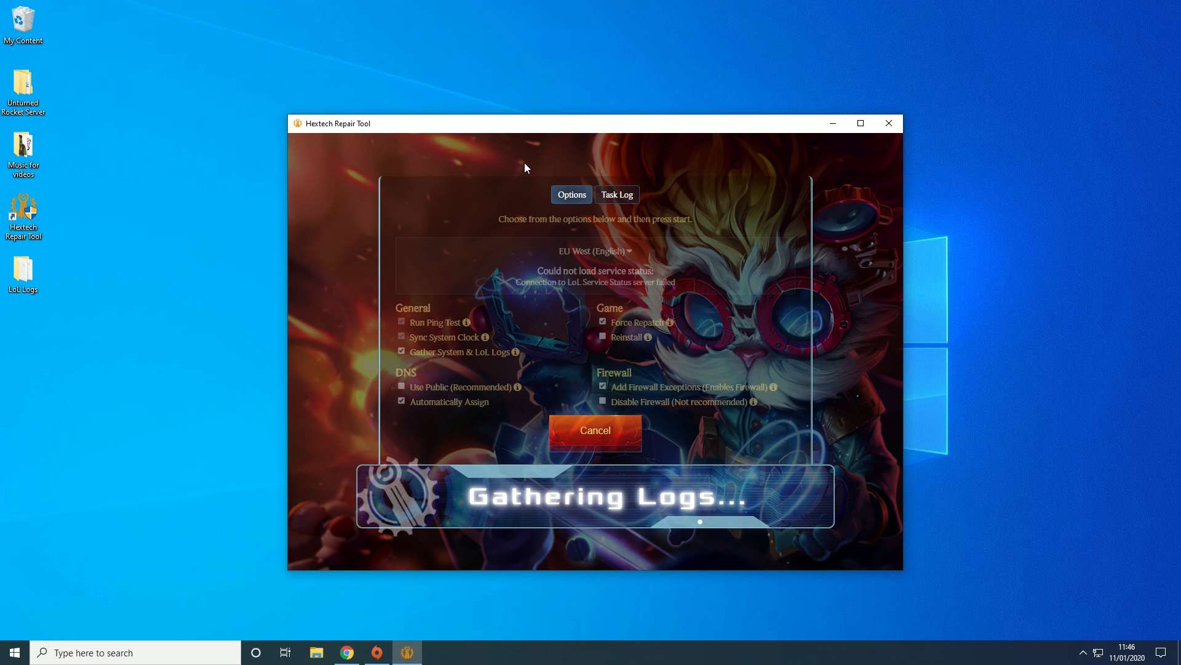
{"action": "mouse_move", "coordinate": [406, 331]}
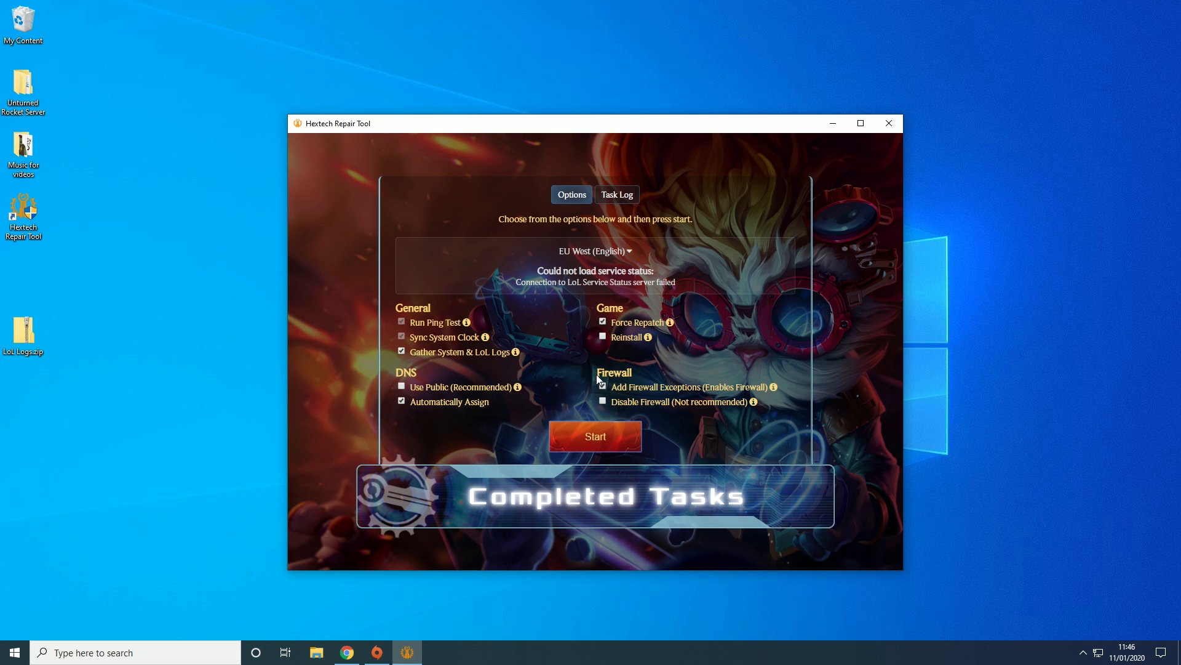
{"action": "type", "text": "le"}
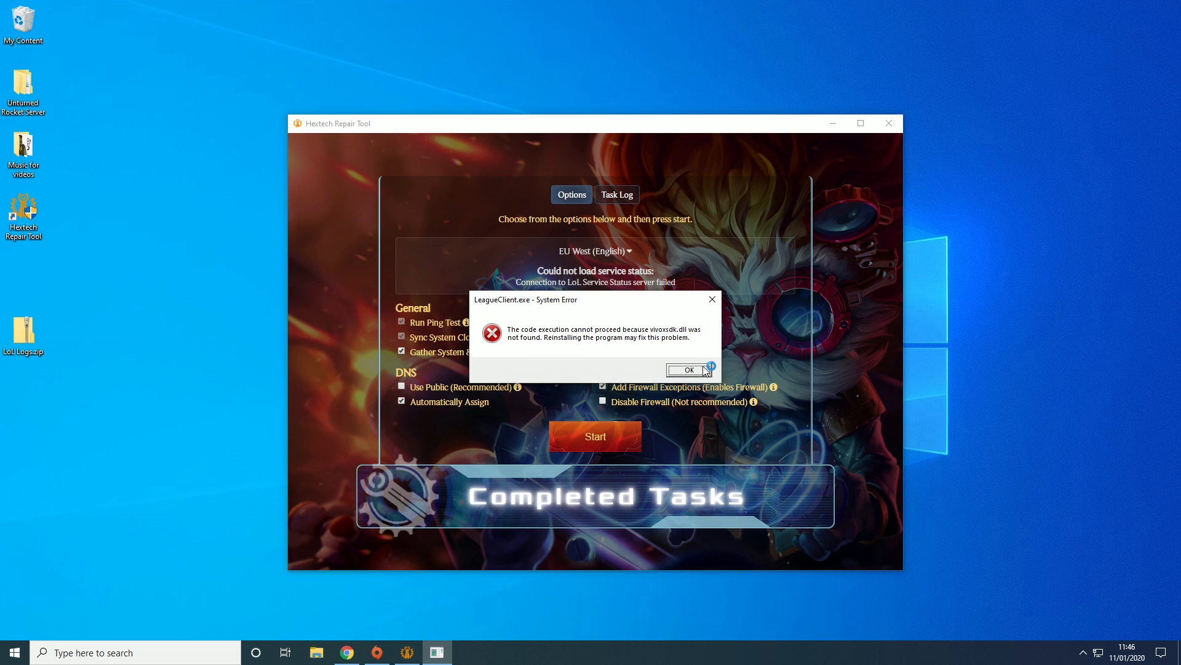
Step: Dismiss the DLL error, keep Reinstall with log gathering and DNS assignment off, and start the reinstall
{"action": "left_click", "coordinate": [689, 370]}
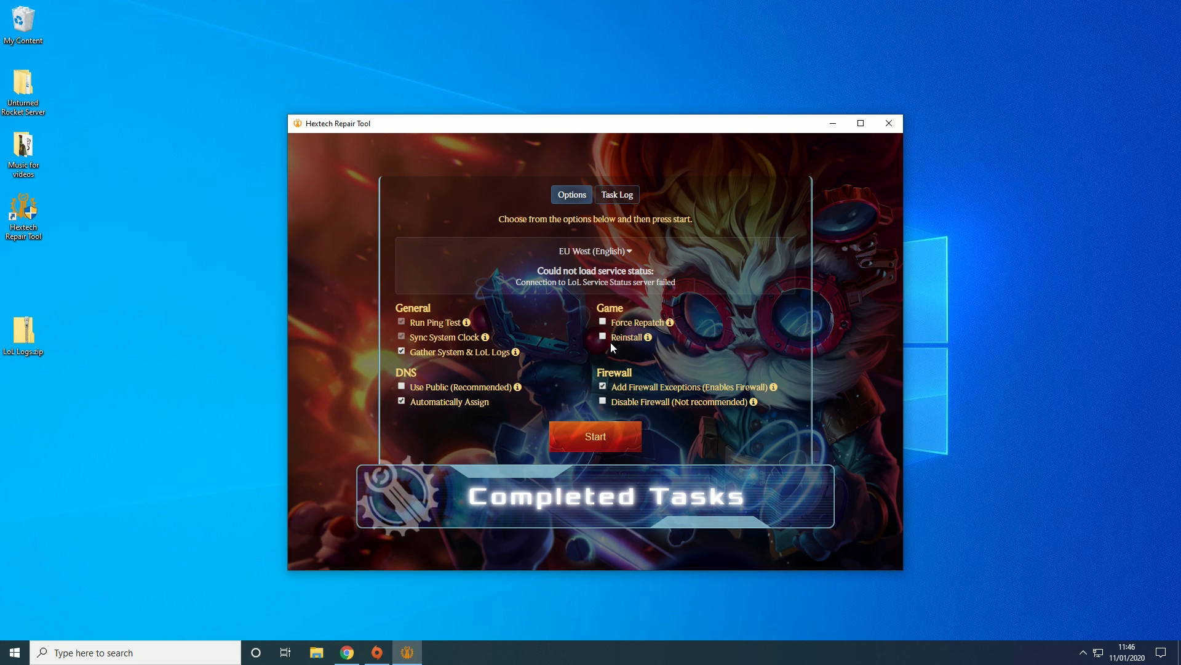
{"action": "left_click", "coordinate": [603, 336]}
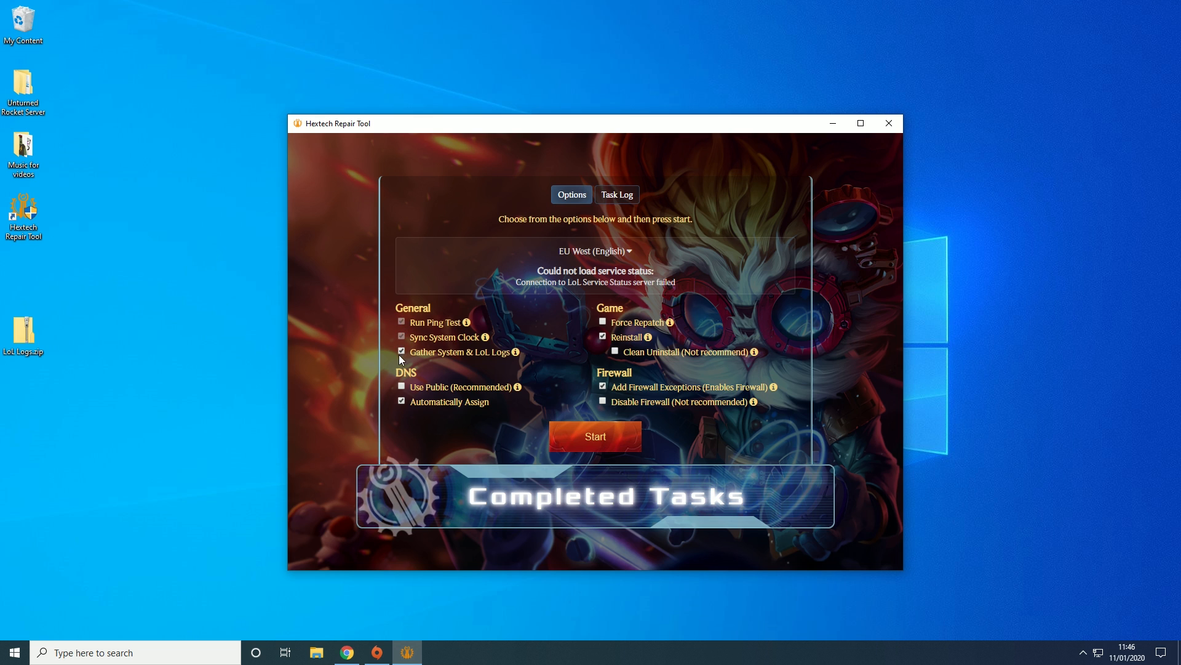
{"action": "left_click", "coordinate": [401, 352]}
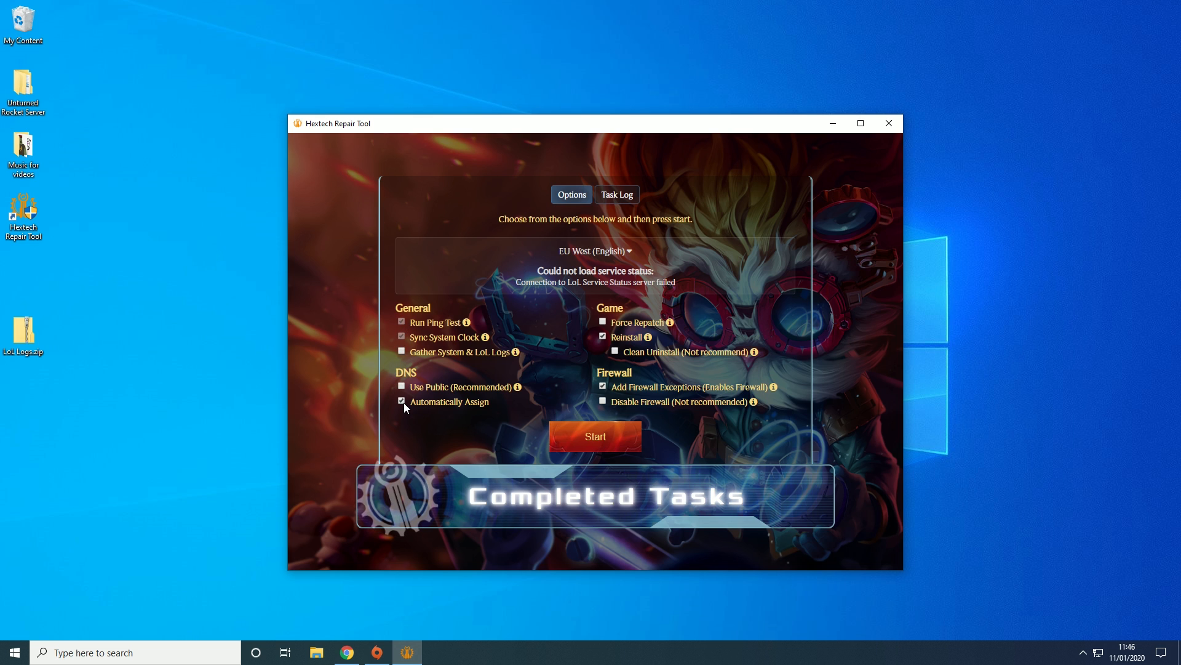
{"action": "left_click", "coordinate": [596, 436]}
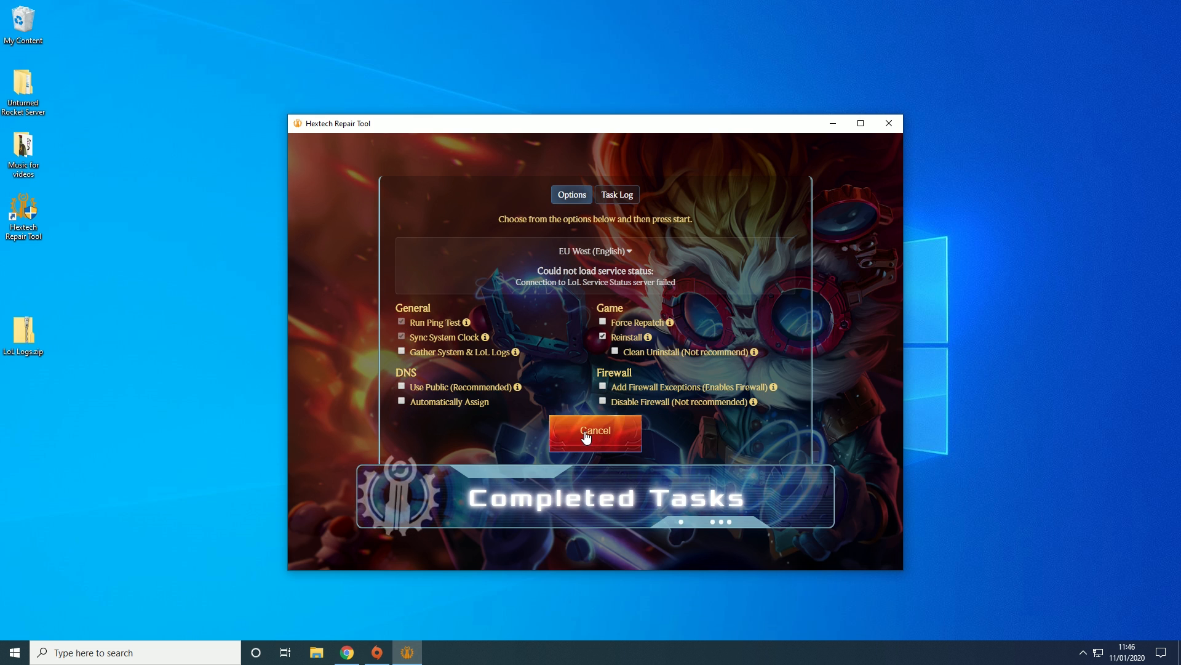
{"action": "left_click", "coordinate": [596, 432]}
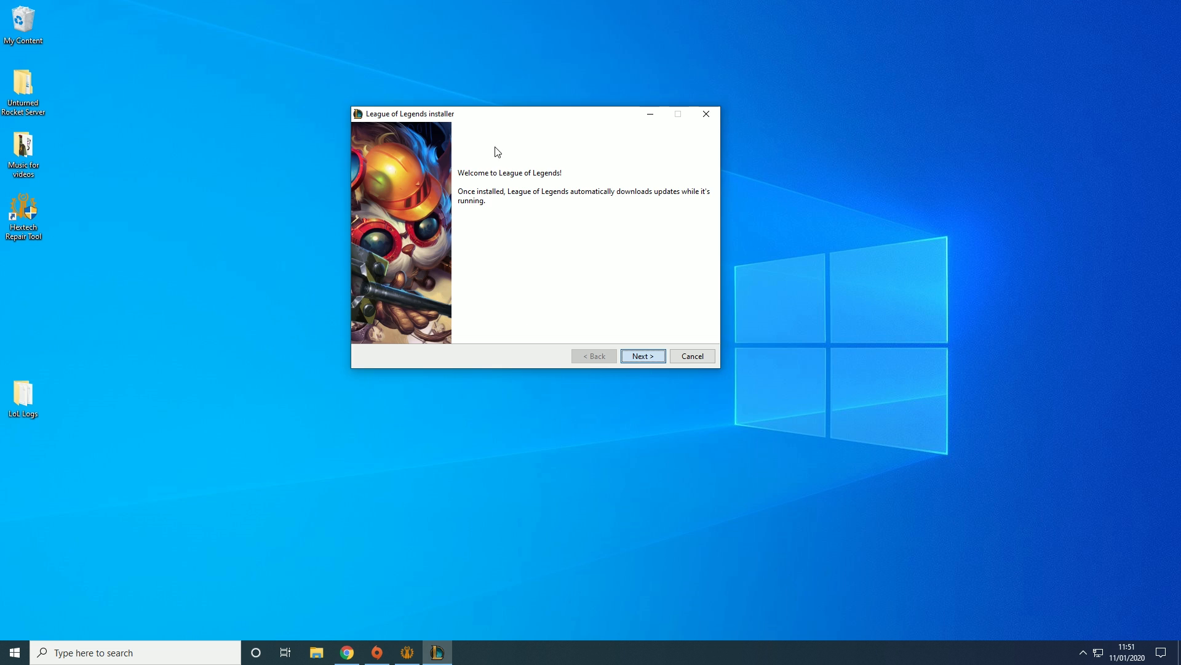
{"action": "mouse_move", "coordinate": [455, 133]}
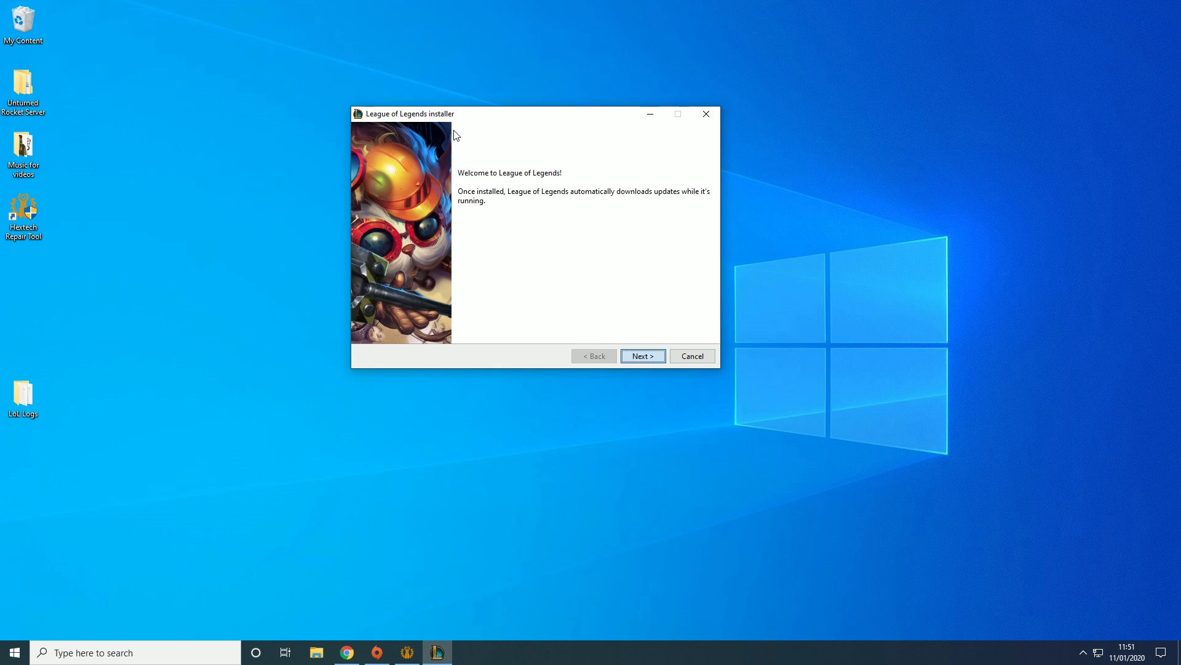
{"action": "mouse_move", "coordinate": [516, 229]}
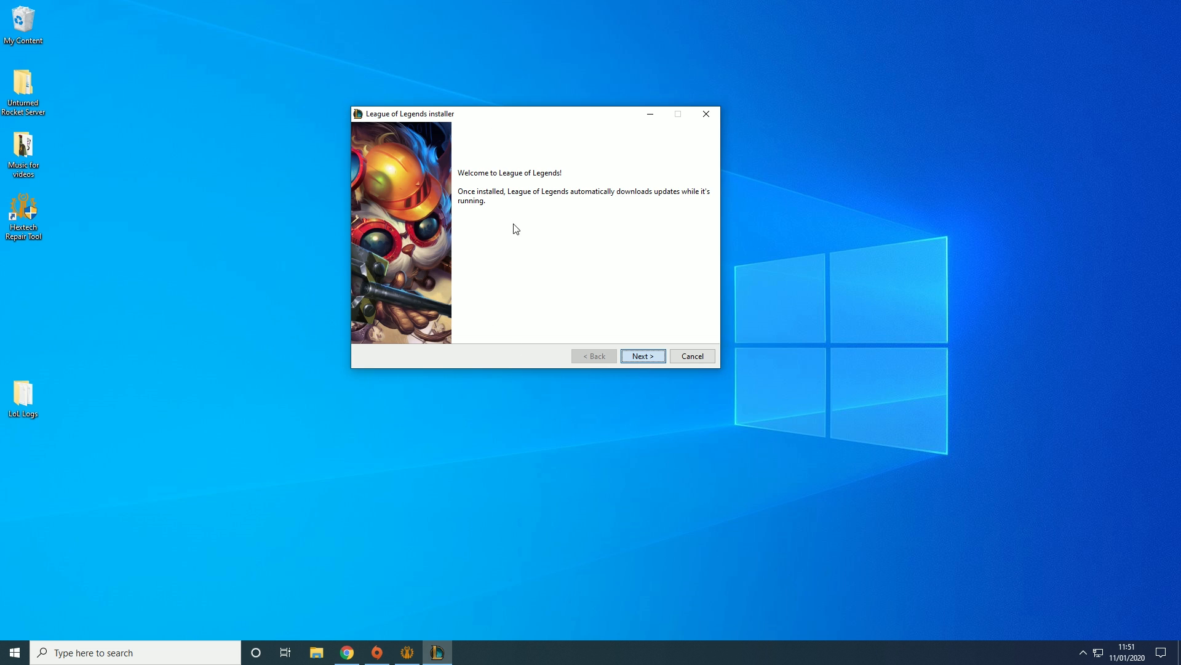
{"action": "mouse_move", "coordinate": [492, 155]}
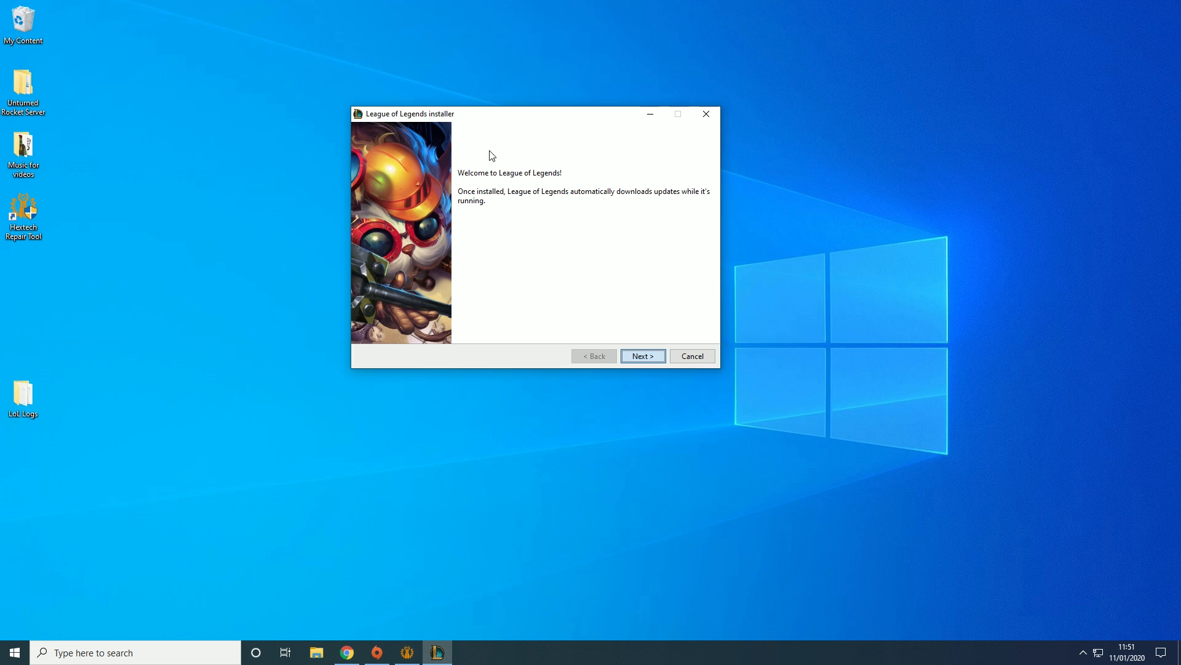
{"action": "mouse_move", "coordinate": [554, 325]}
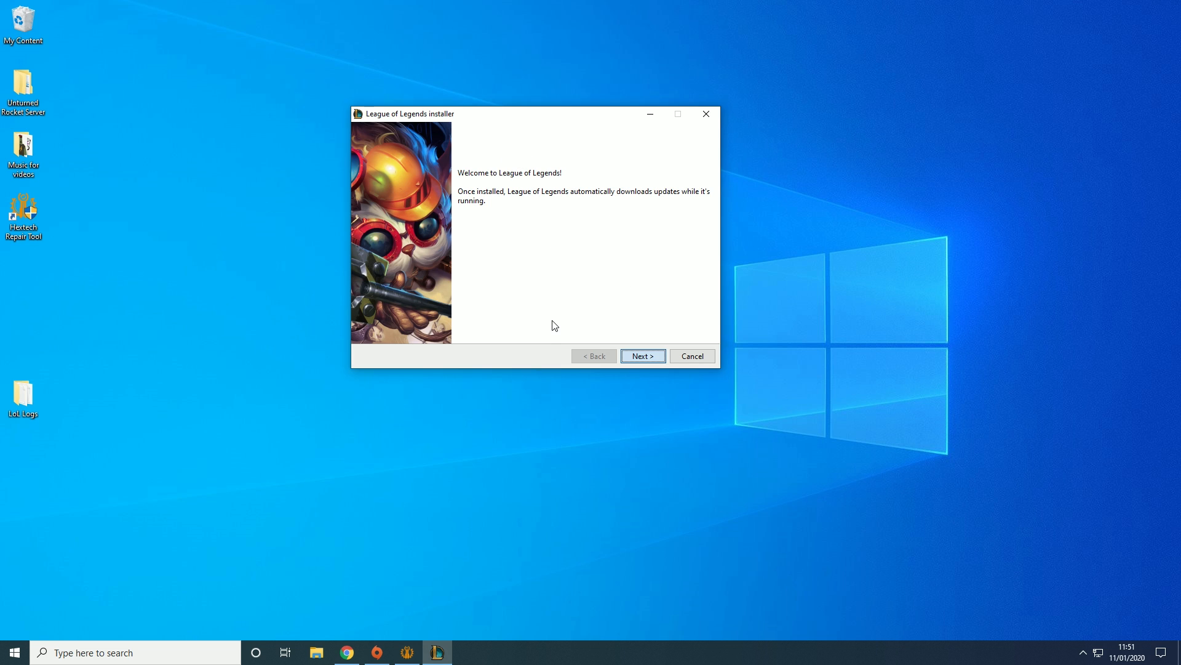
{"action": "mouse_move", "coordinate": [532, 187]}
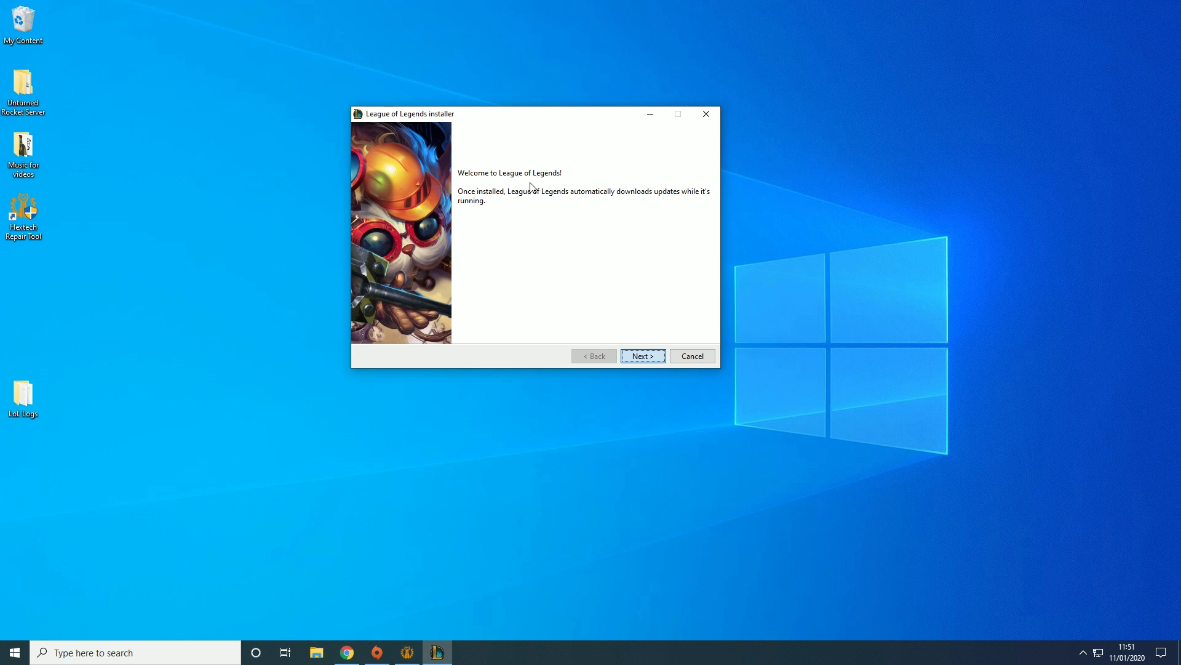
Step: Agree to the terms of use and install League of Legends to the default Riot Games folder
{"action": "left_click", "coordinate": [643, 356]}
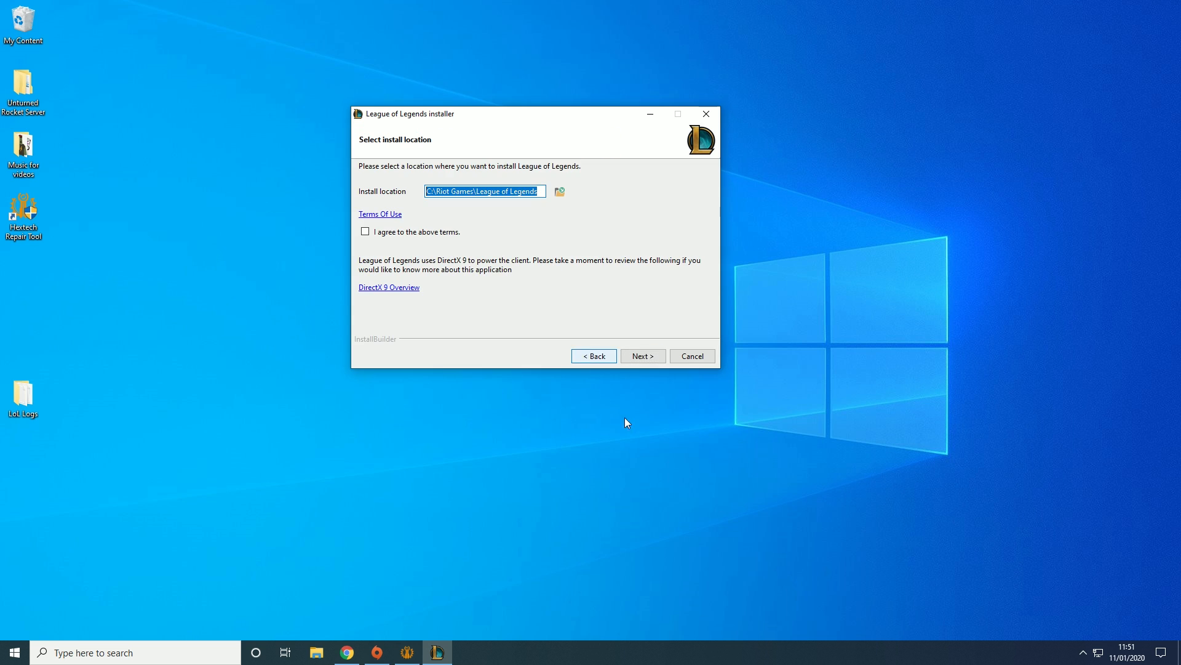
{"action": "left_click", "coordinate": [365, 231]}
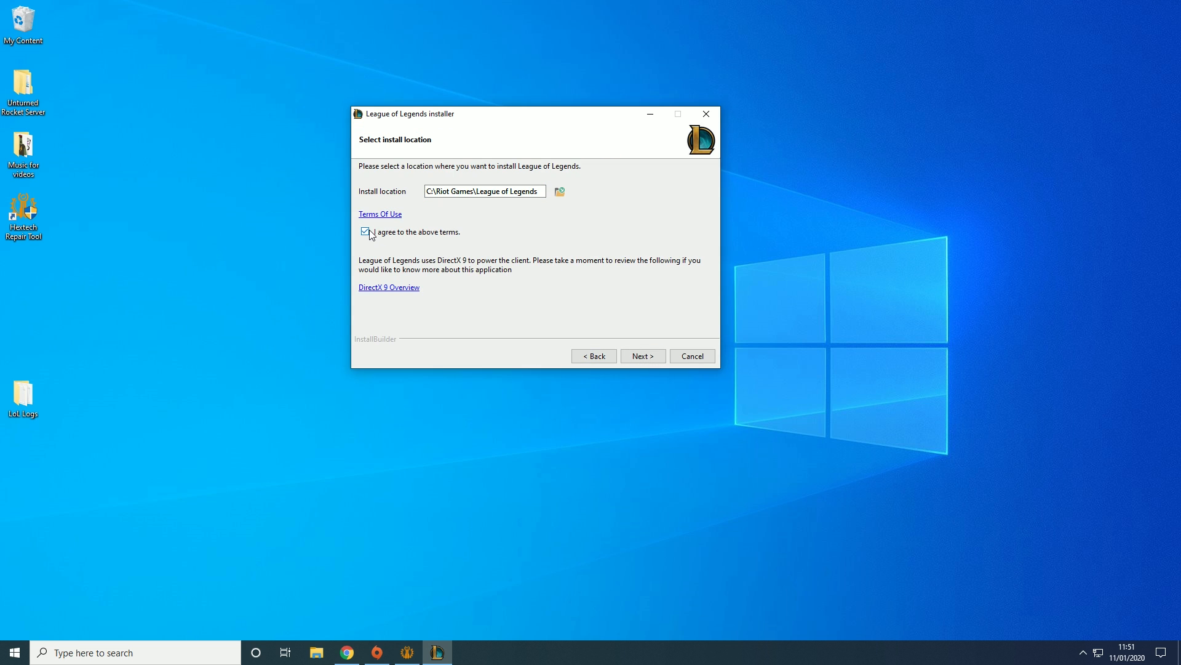
{"action": "left_click", "coordinate": [643, 356]}
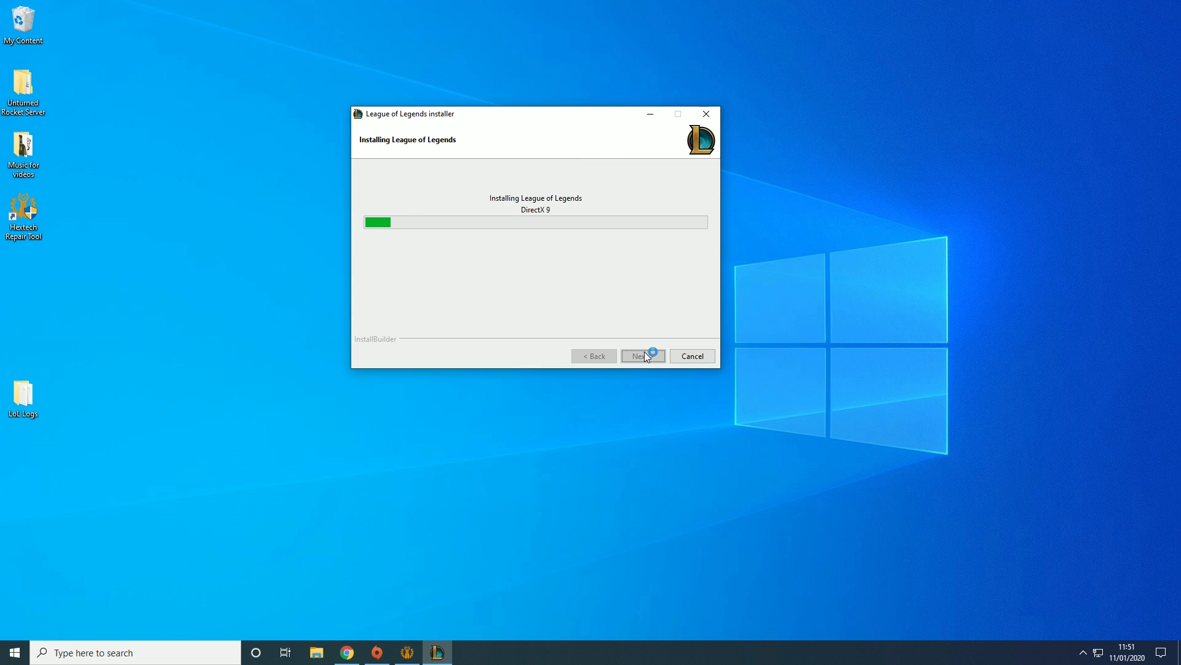
{"action": "mouse_move", "coordinate": [515, 194]}
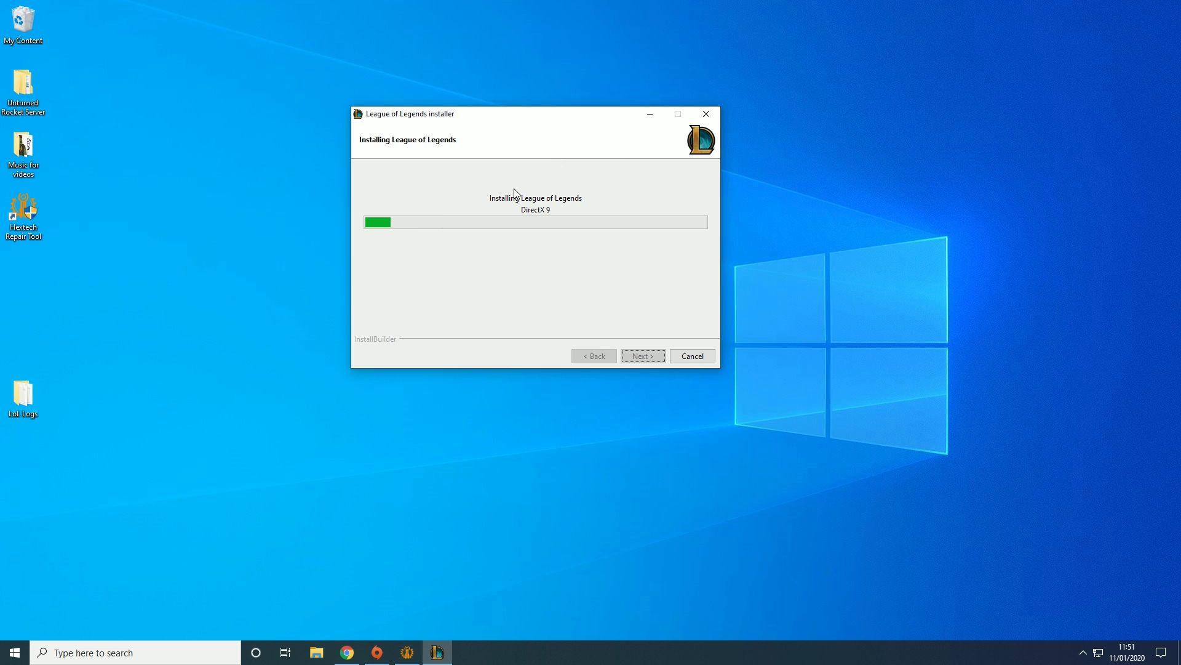
{"action": "mouse_move", "coordinate": [631, 327]}
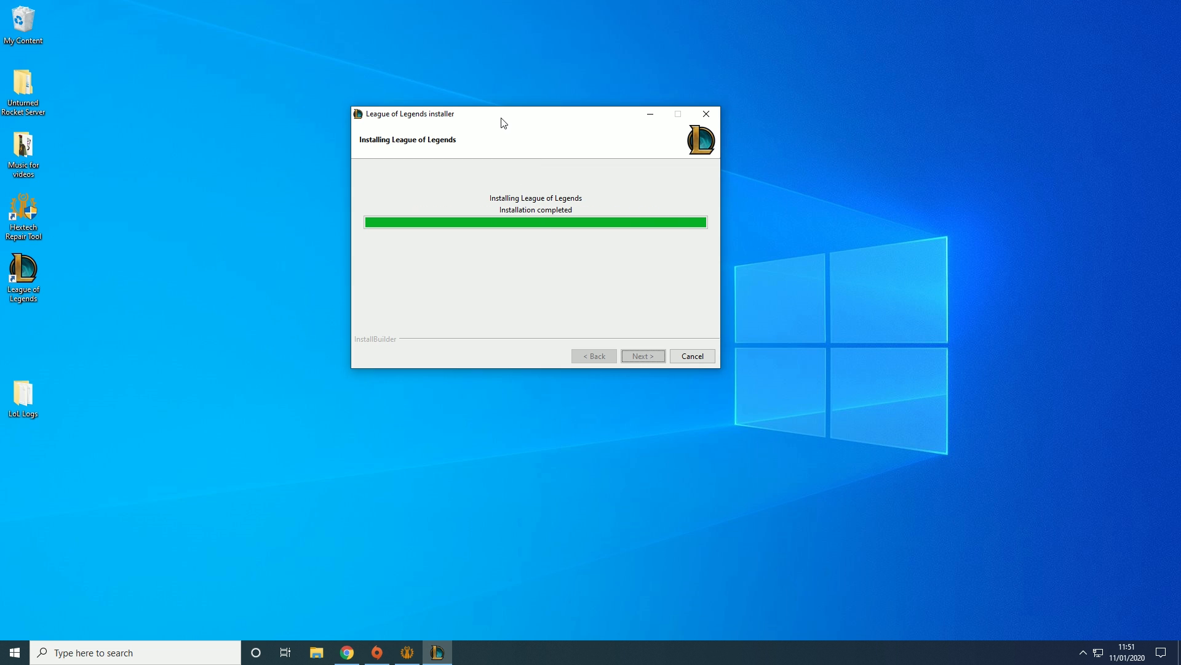
{"action": "mouse_move", "coordinate": [507, 118]}
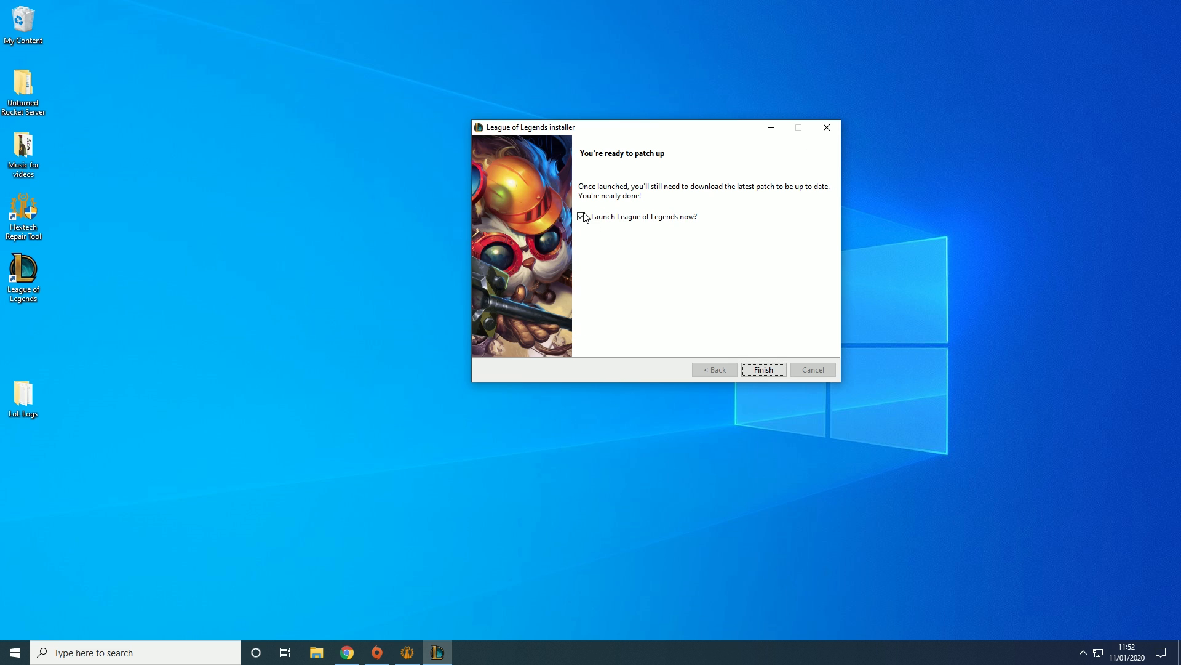
Step: Finish the installer without auto-launch and run the League of Legends shortcut as administrator
{"action": "left_click", "coordinate": [763, 370]}
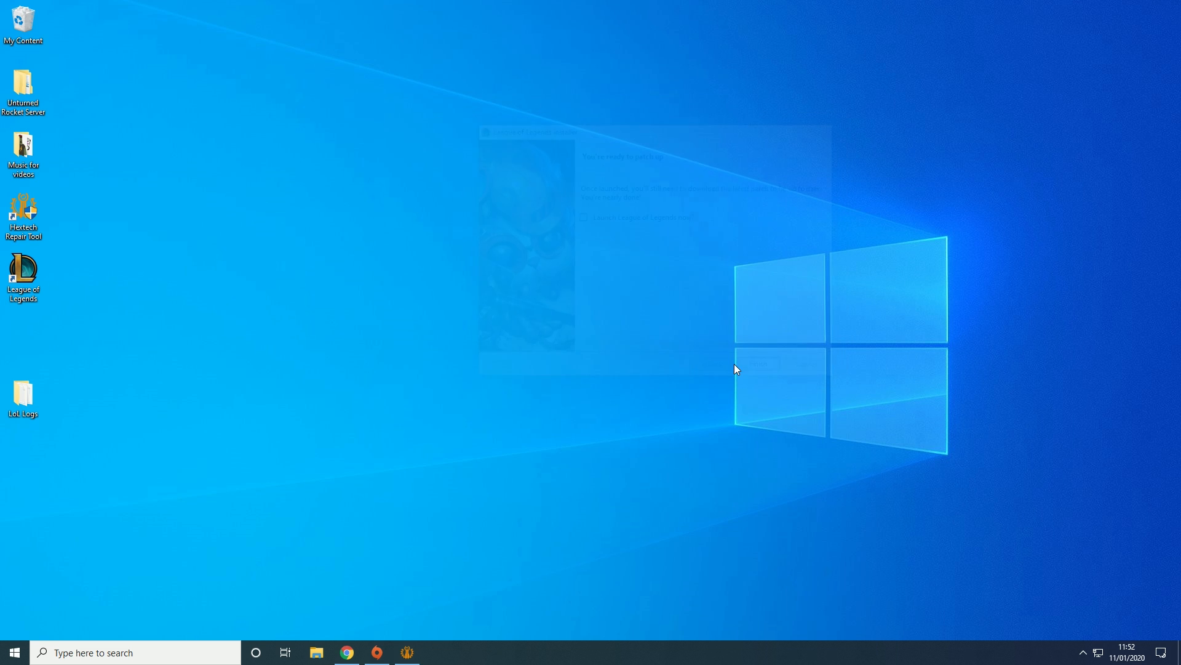
{"action": "right_click", "coordinate": [22, 271]}
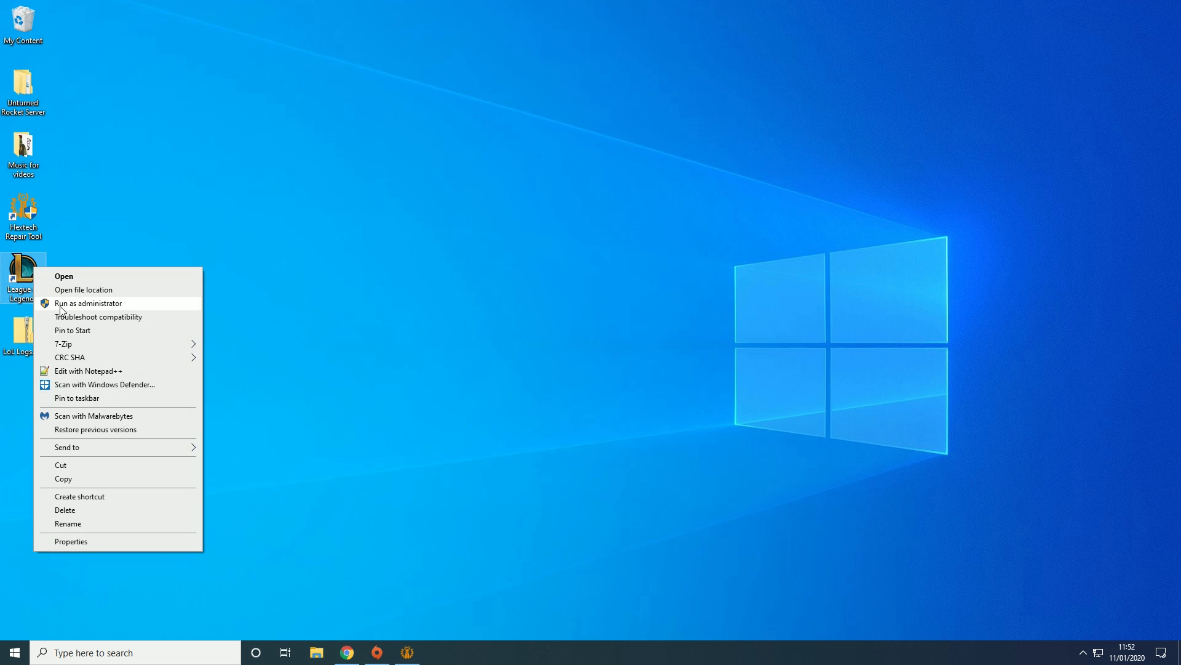
{"action": "left_click", "coordinate": [88, 302]}
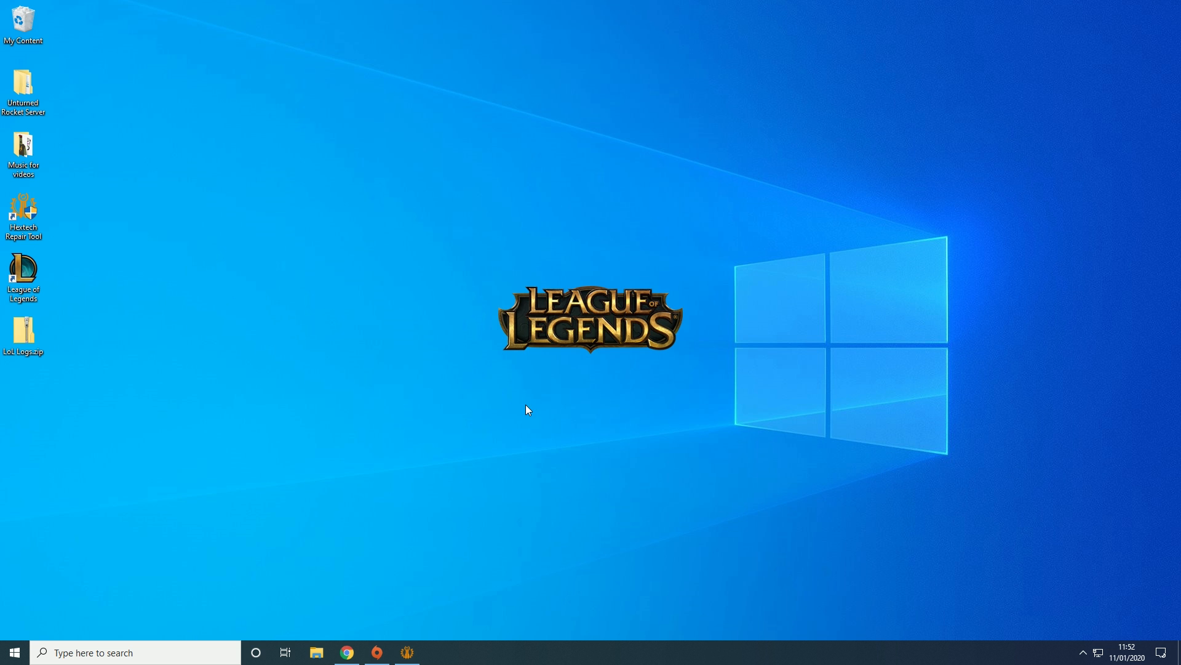
{"action": "mouse_move", "coordinate": [411, 286]}
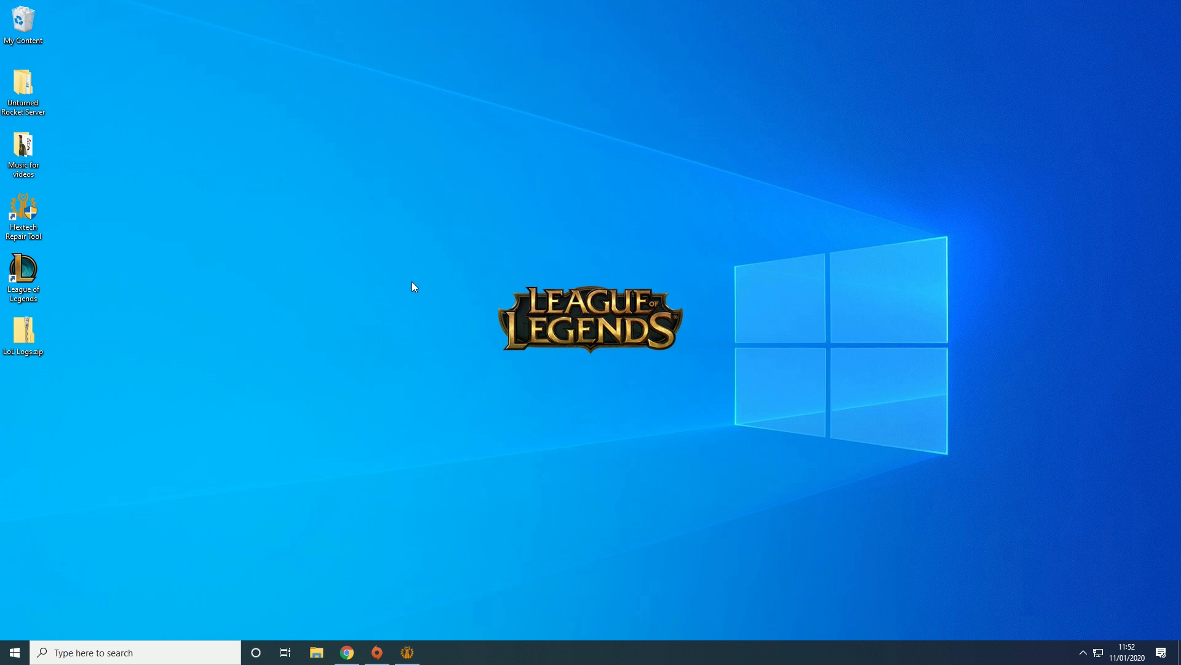
{"action": "mouse_move", "coordinate": [428, 283]}
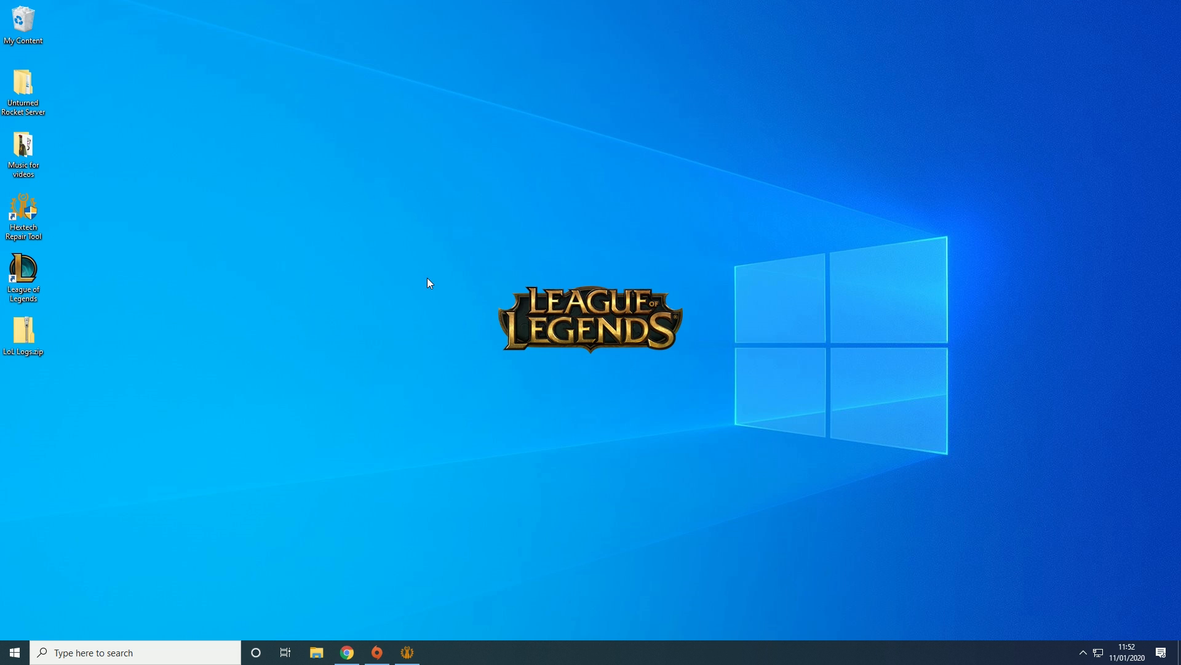
{"action": "mouse_move", "coordinate": [454, 293]}
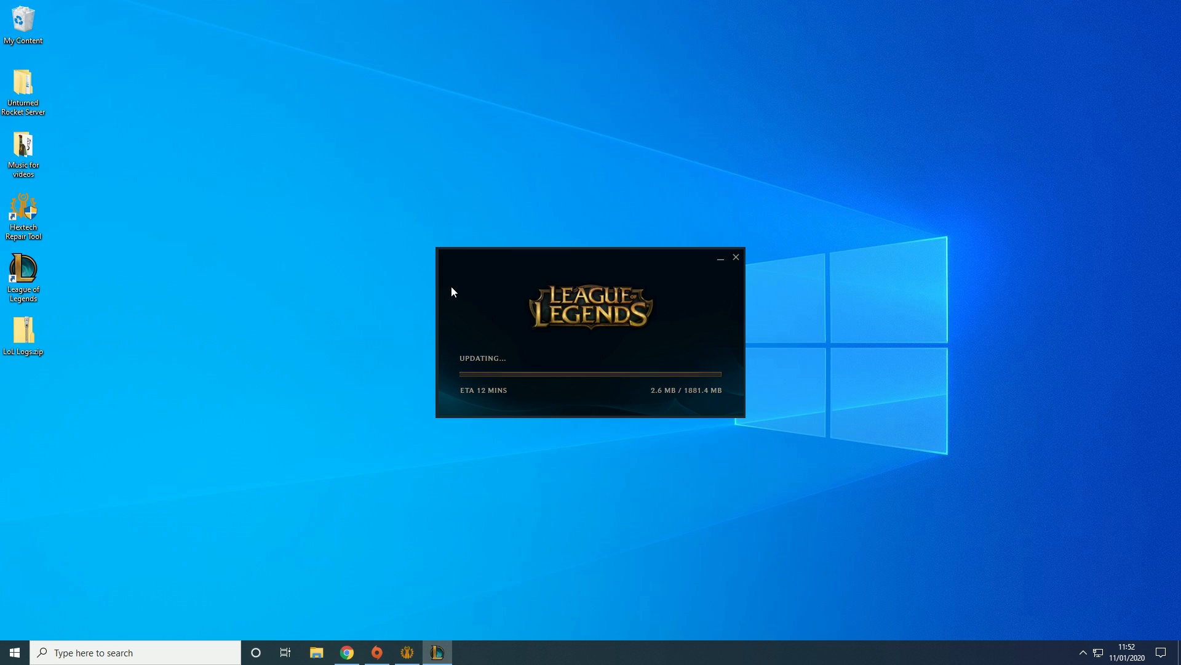
{"action": "mouse_move", "coordinate": [460, 283]}
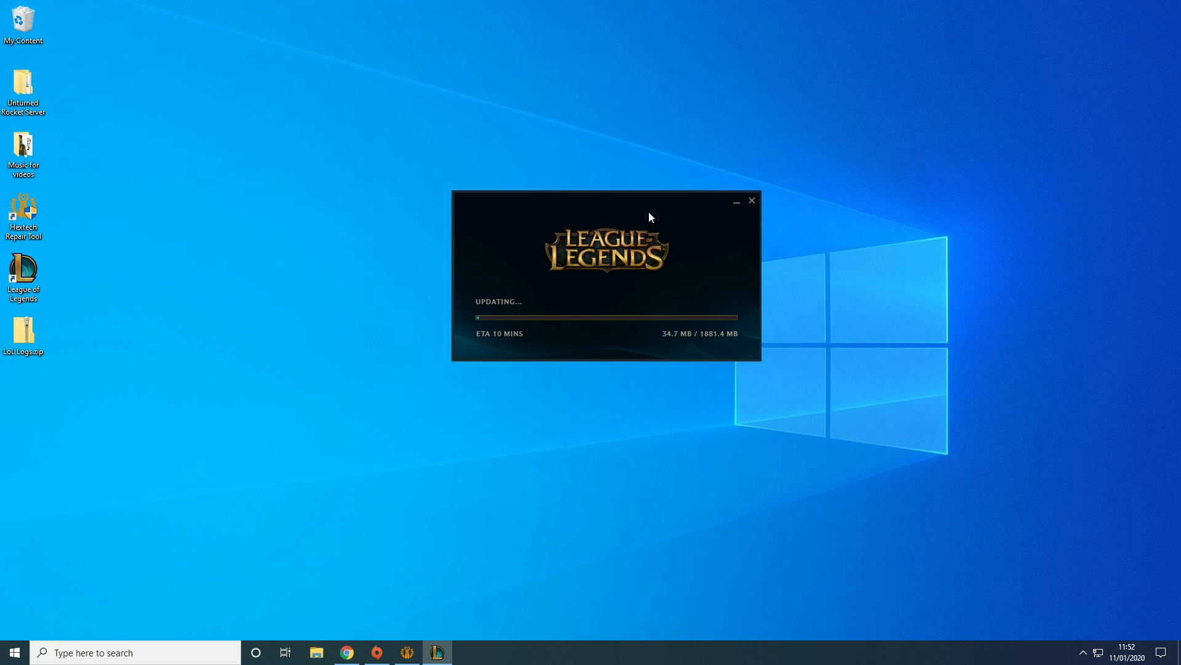
{"action": "mouse_move", "coordinate": [799, 411]}
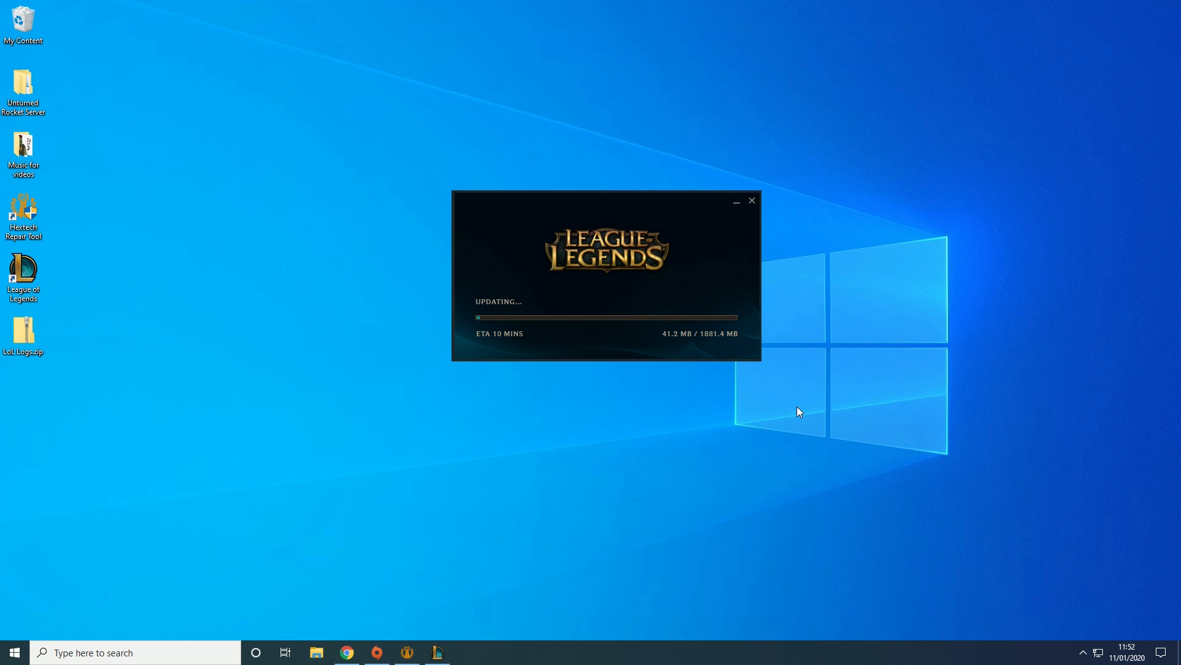
{"action": "mouse_move", "coordinate": [831, 406]}
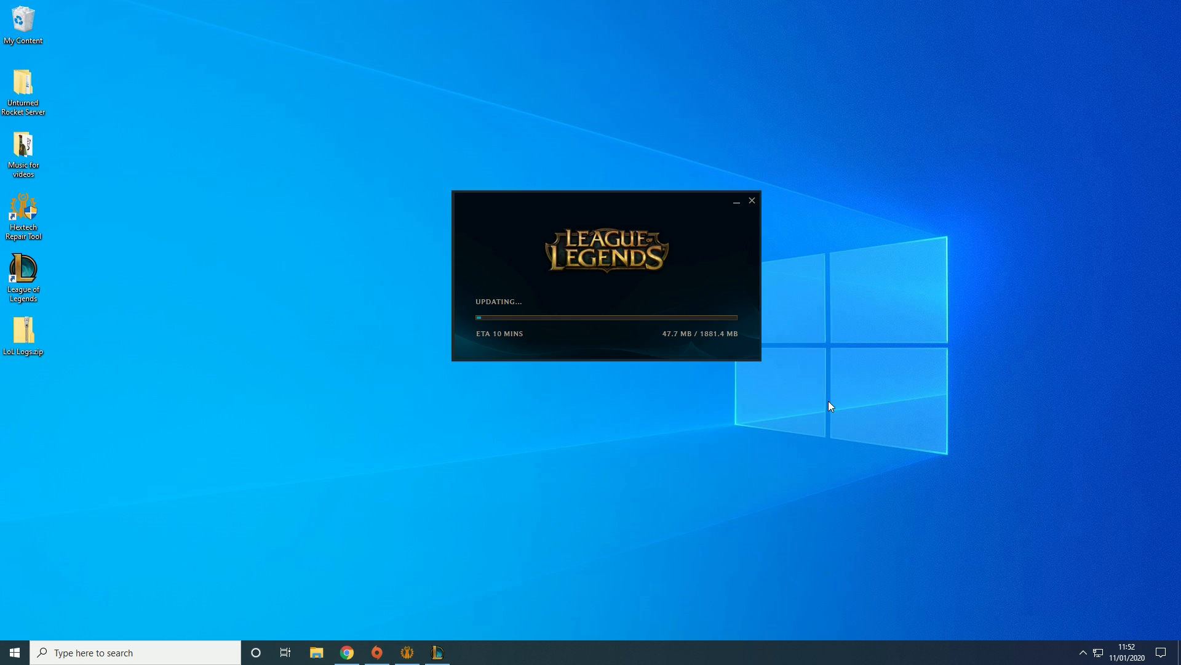
{"action": "mouse_move", "coordinate": [777, 403]}
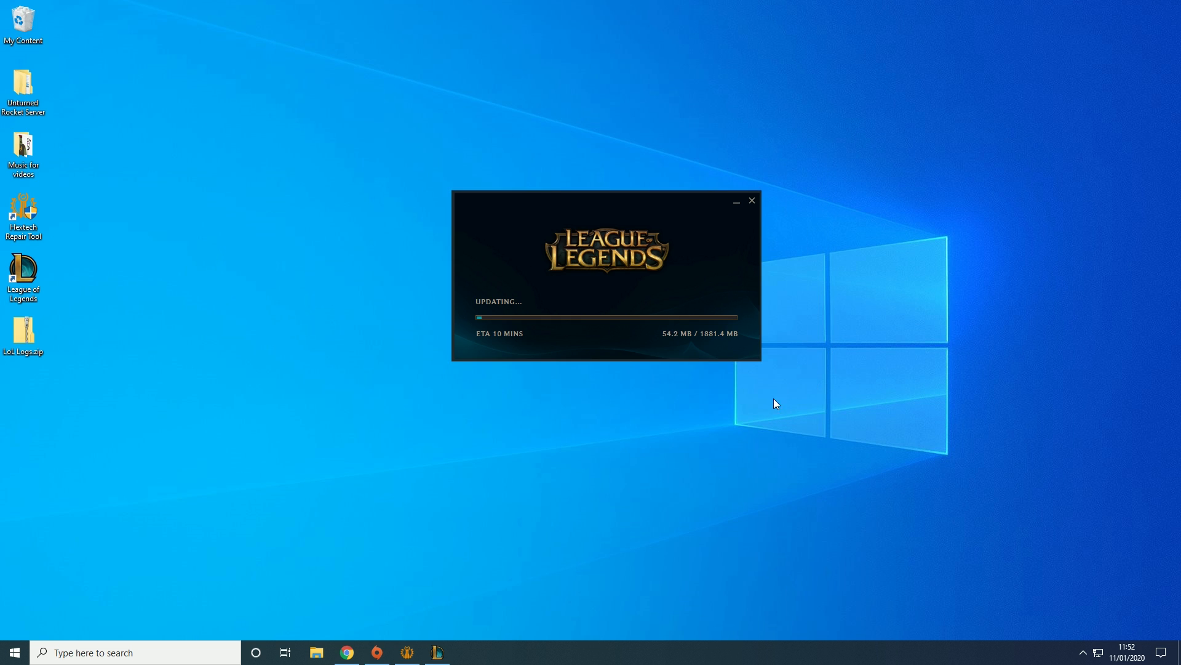
{"action": "mouse_move", "coordinate": [695, 465]}
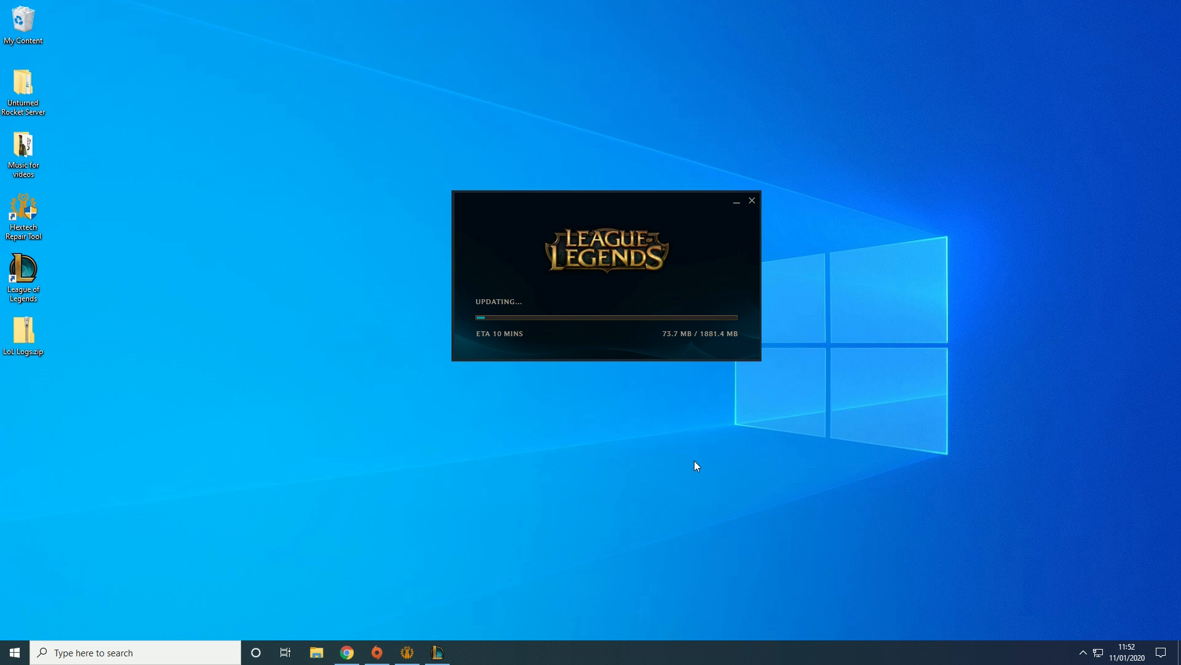
{"action": "mouse_move", "coordinate": [436, 330]}
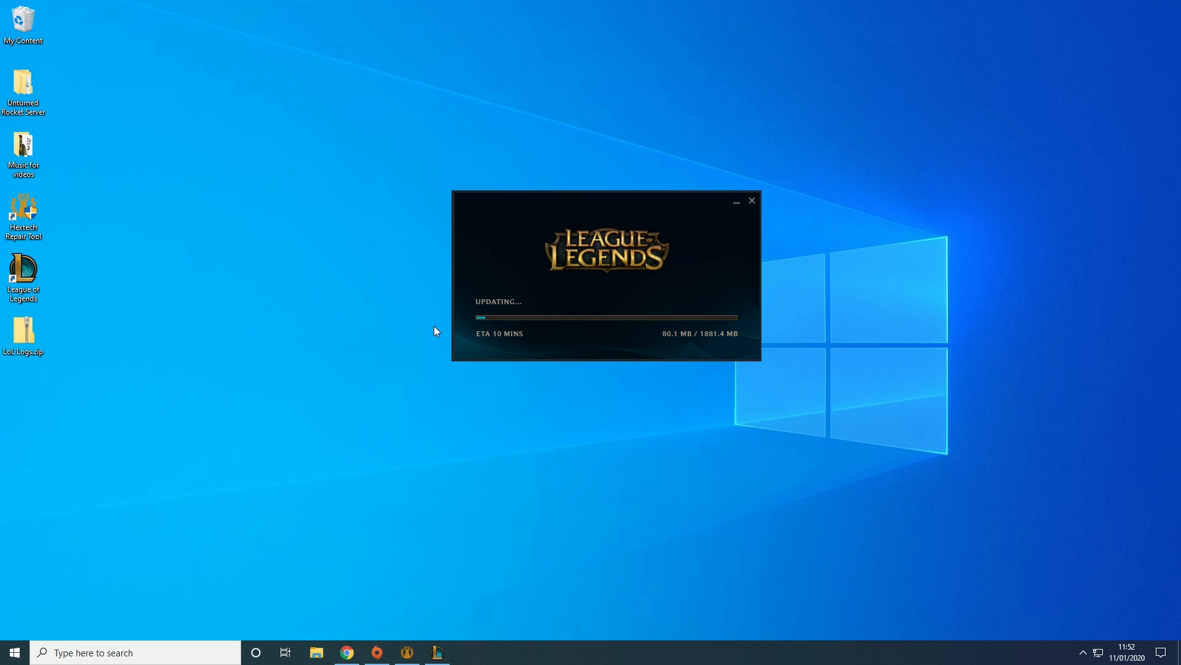